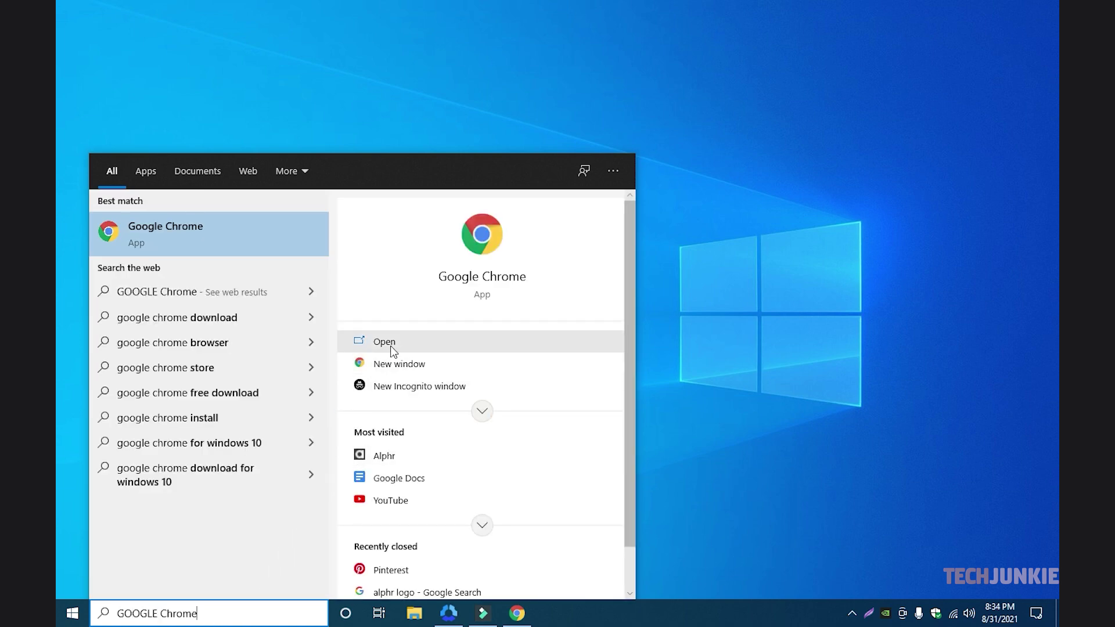
Step: Launch Google Chrome and load the Pinterest website from the address bar
{"action": "left_click", "coordinate": [383, 341]}
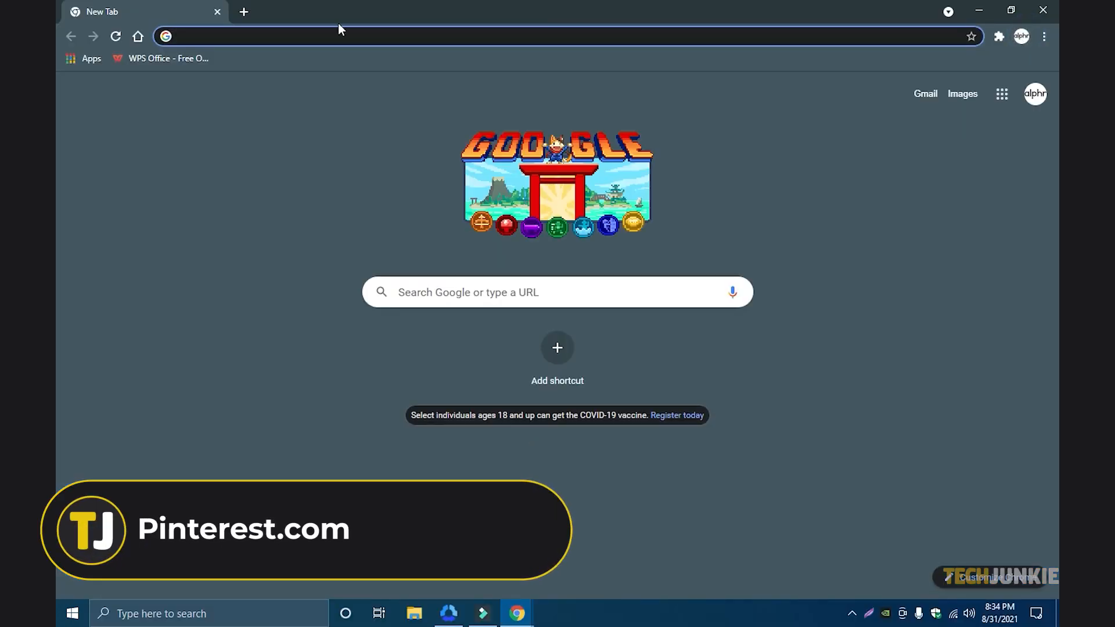
{"action": "type", "text": "pinterest"}
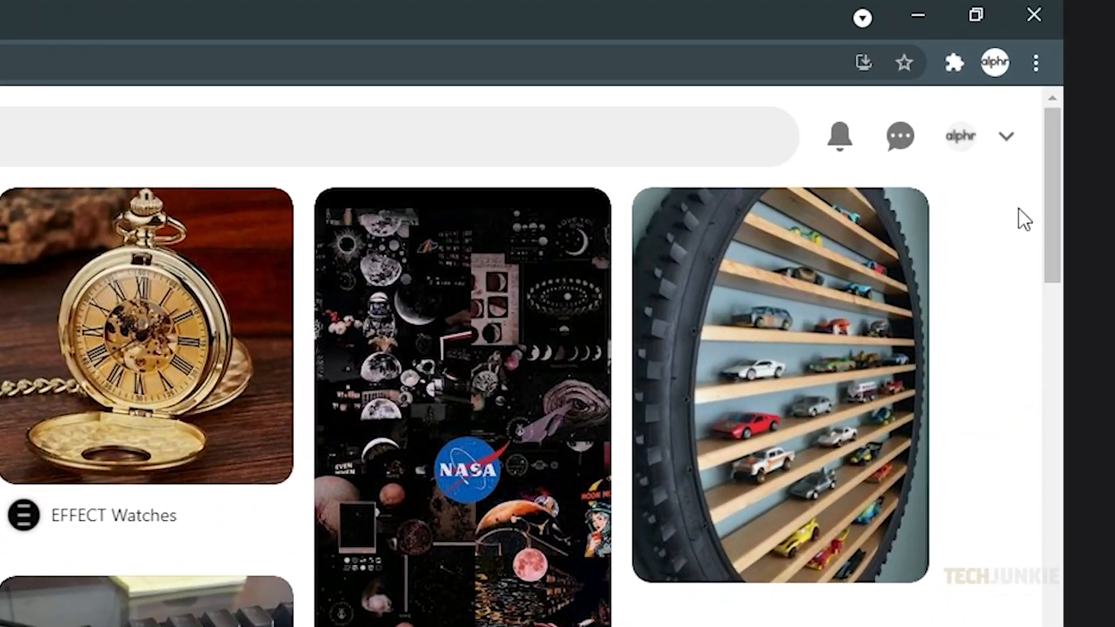
Step: Reach the Account settings page through the profile dropdown's Settings entry
{"action": "left_click", "coordinate": [1005, 135]}
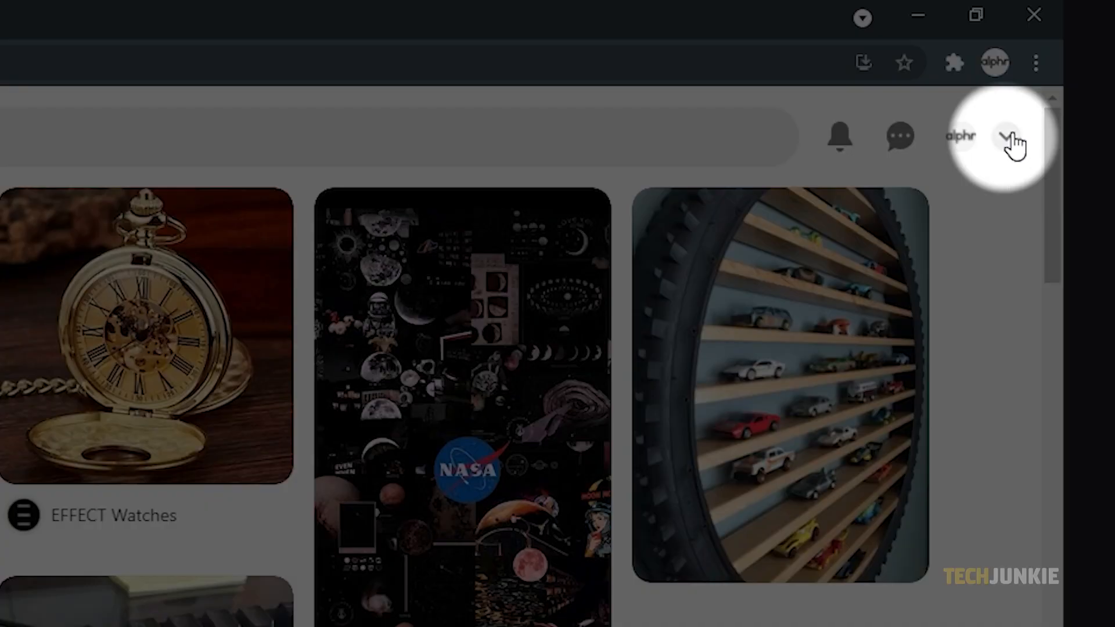
{"action": "left_click", "coordinate": [1006, 135]}
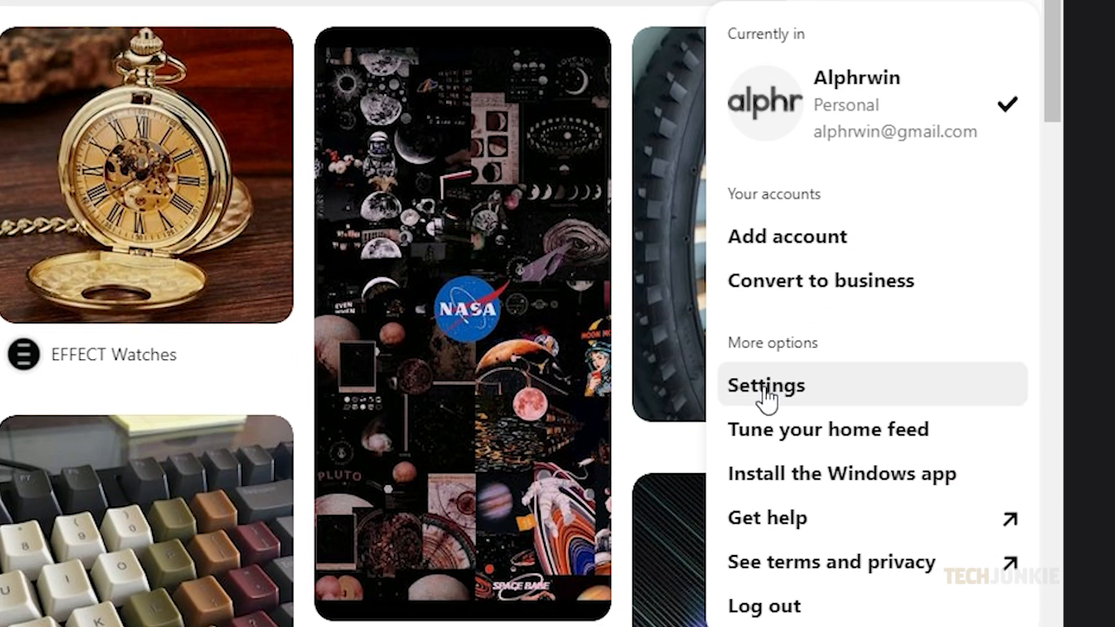
{"action": "left_click", "coordinate": [768, 385]}
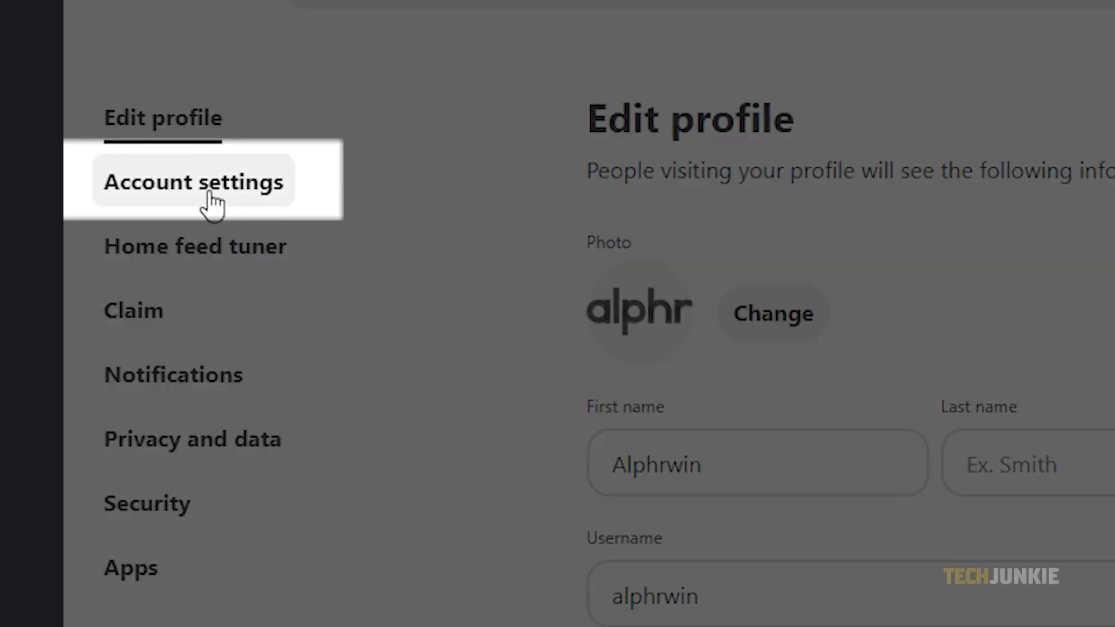
{"action": "left_click", "coordinate": [195, 181]}
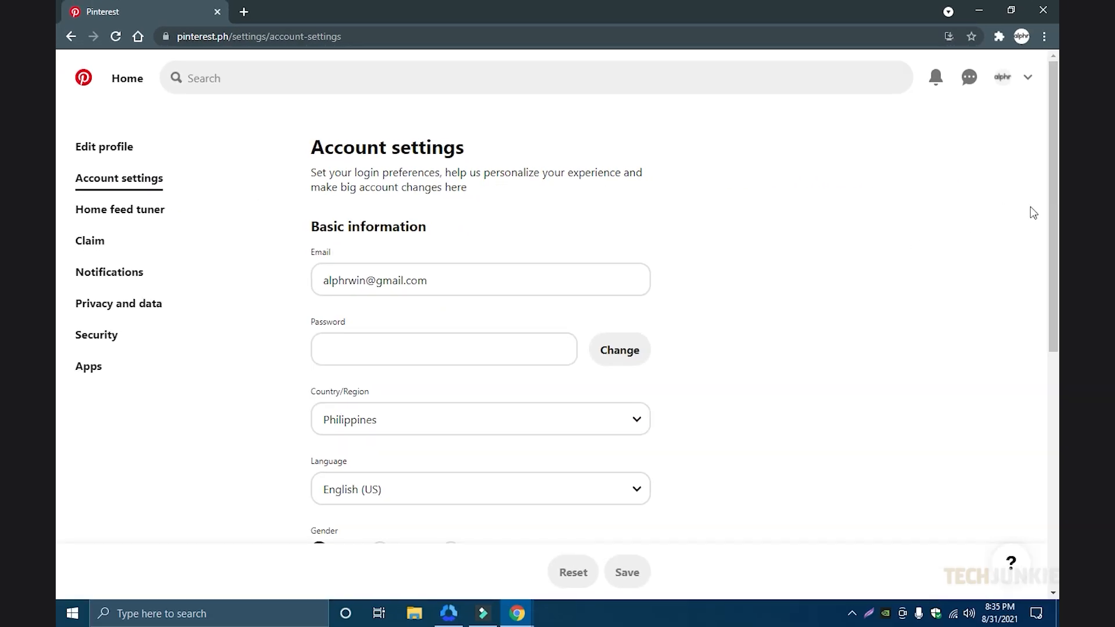
Step: Begin Delete account and continue past the warning to the leaving-reason survey
{"action": "scroll", "scroll_direction": "down", "scroll_amount": 3}
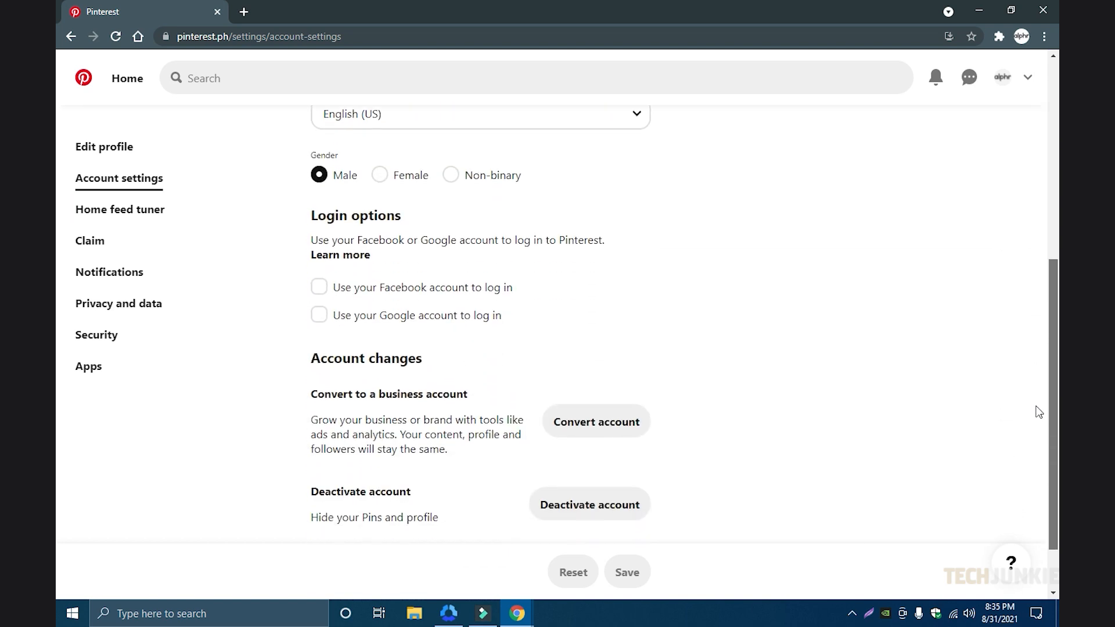
{"action": "scroll", "scroll_direction": "down", "scroll_amount": 3}
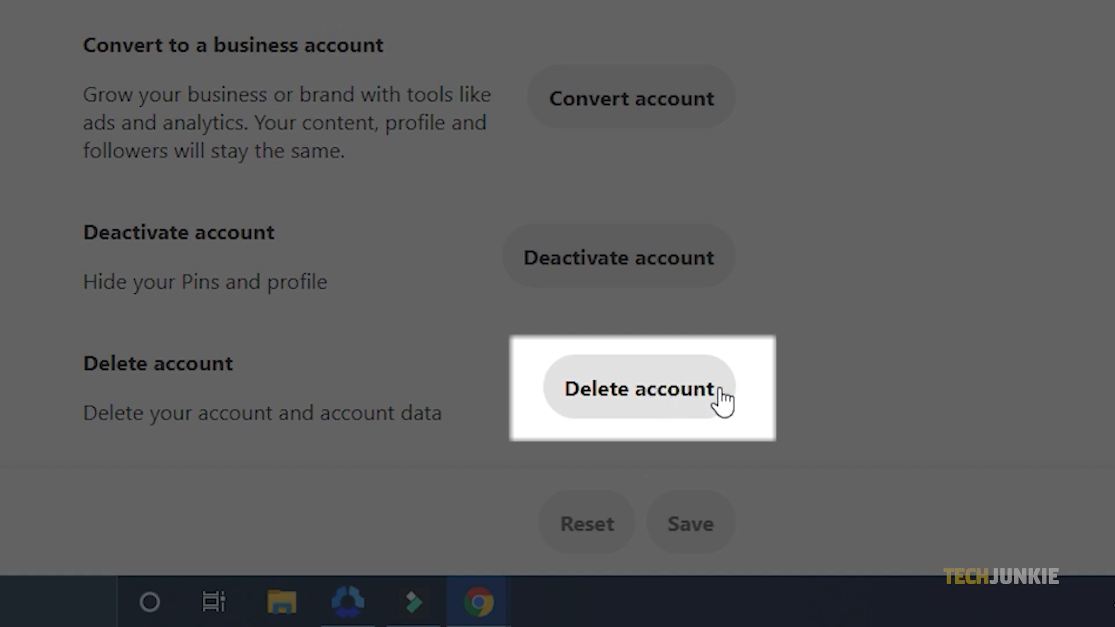
{"action": "left_click", "coordinate": [639, 390]}
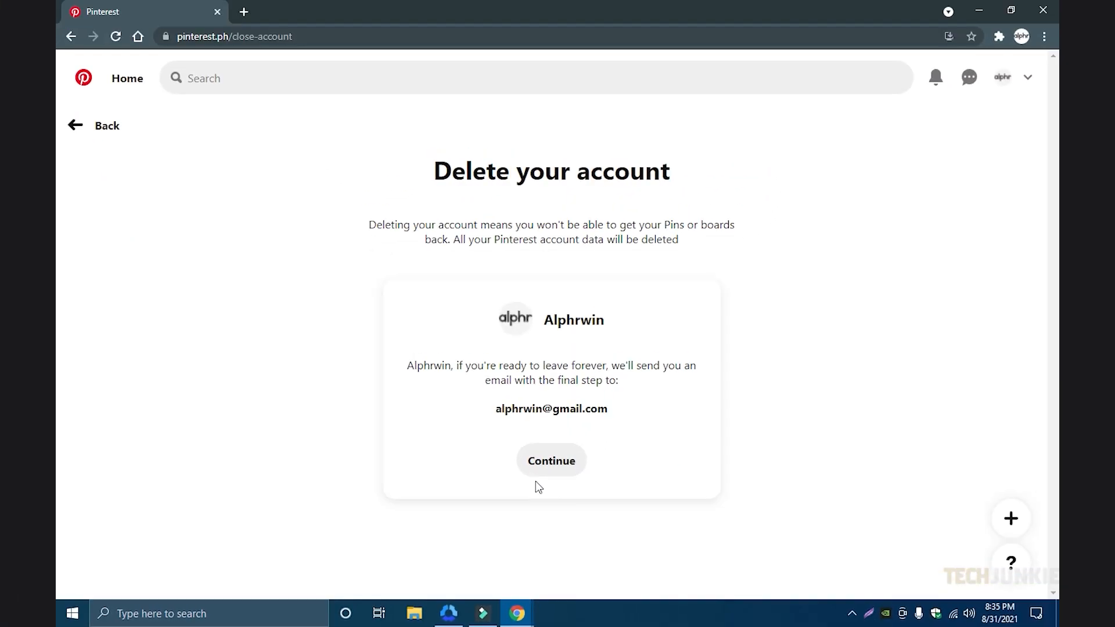
{"action": "mouse_move", "coordinate": [578, 466]}
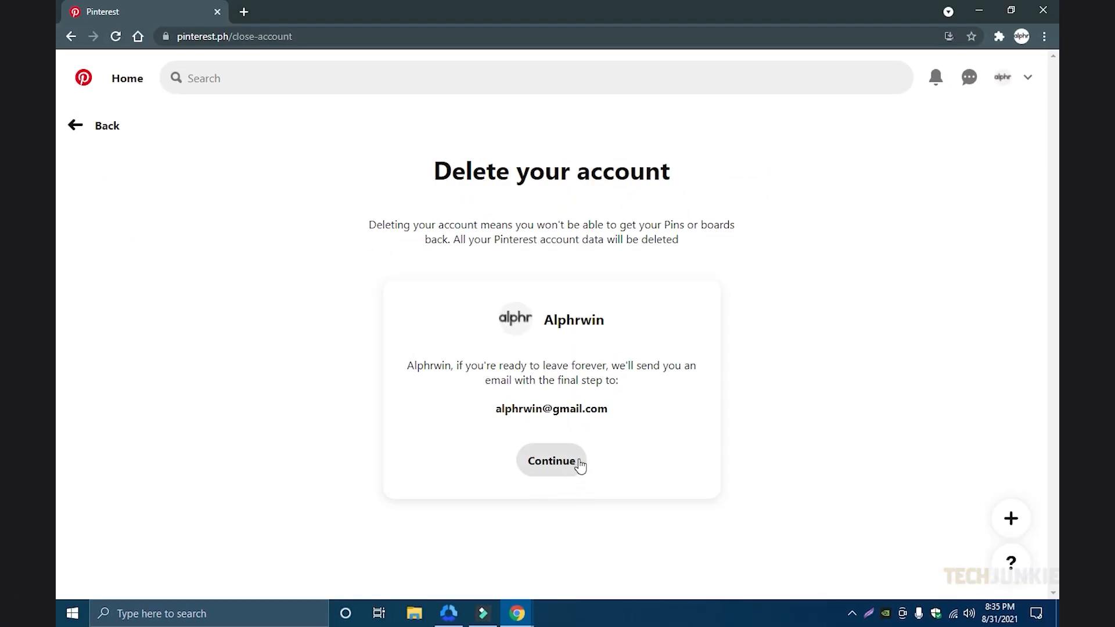
{"action": "left_click", "coordinate": [552, 460]}
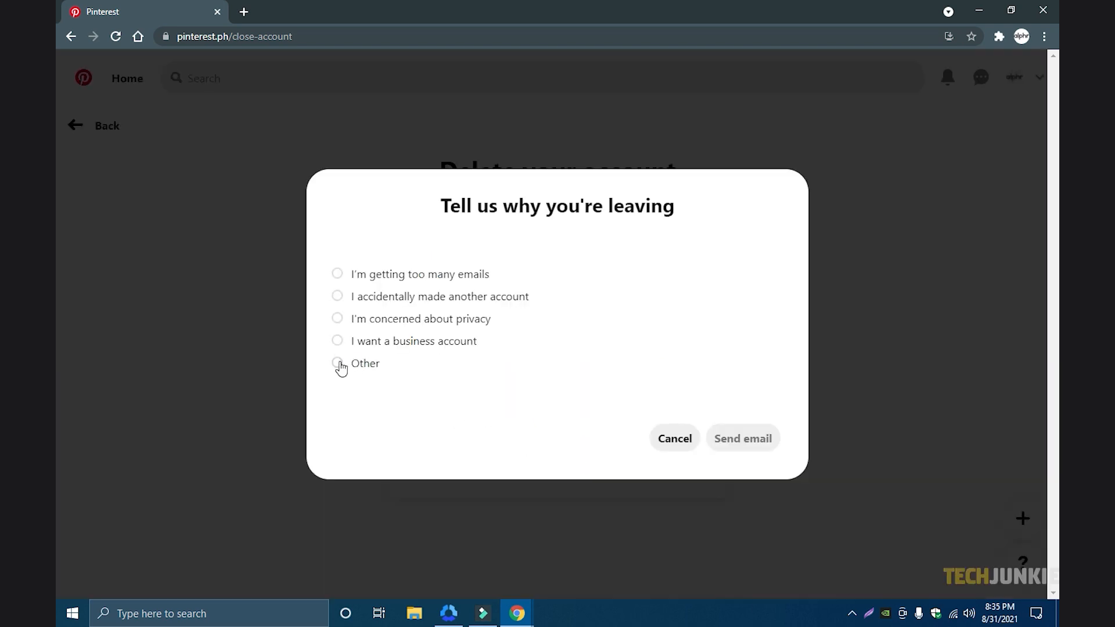
Step: Choose Other as the leaving reason and send the deletion confirmation email
{"action": "left_click", "coordinate": [337, 363]}
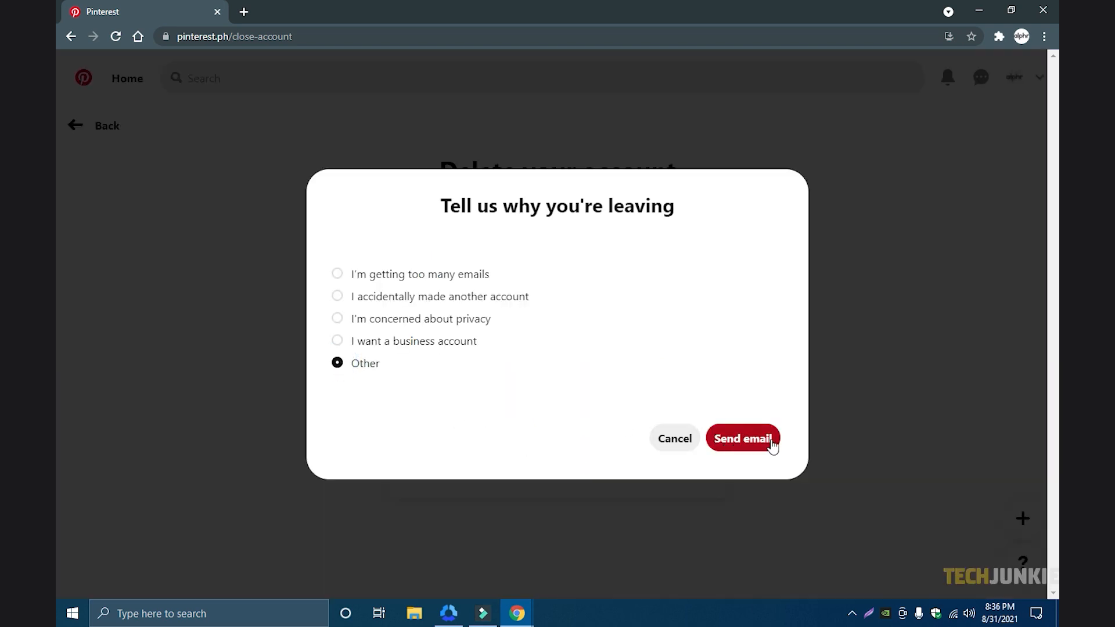
{"action": "mouse_move", "coordinate": [776, 445]}
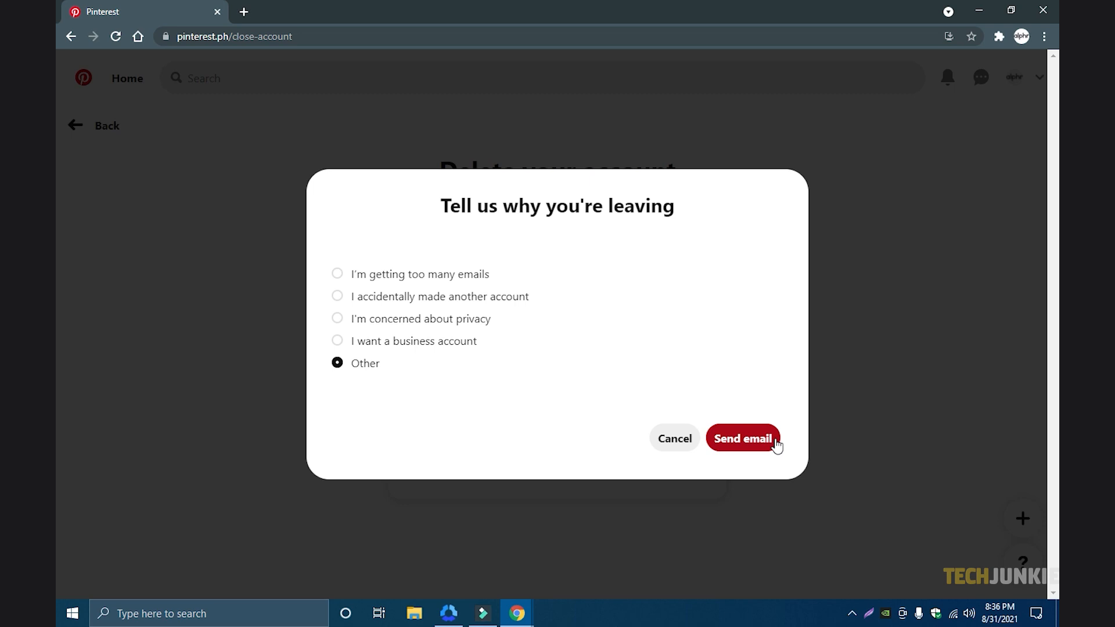
{"action": "left_click", "coordinate": [743, 439]}
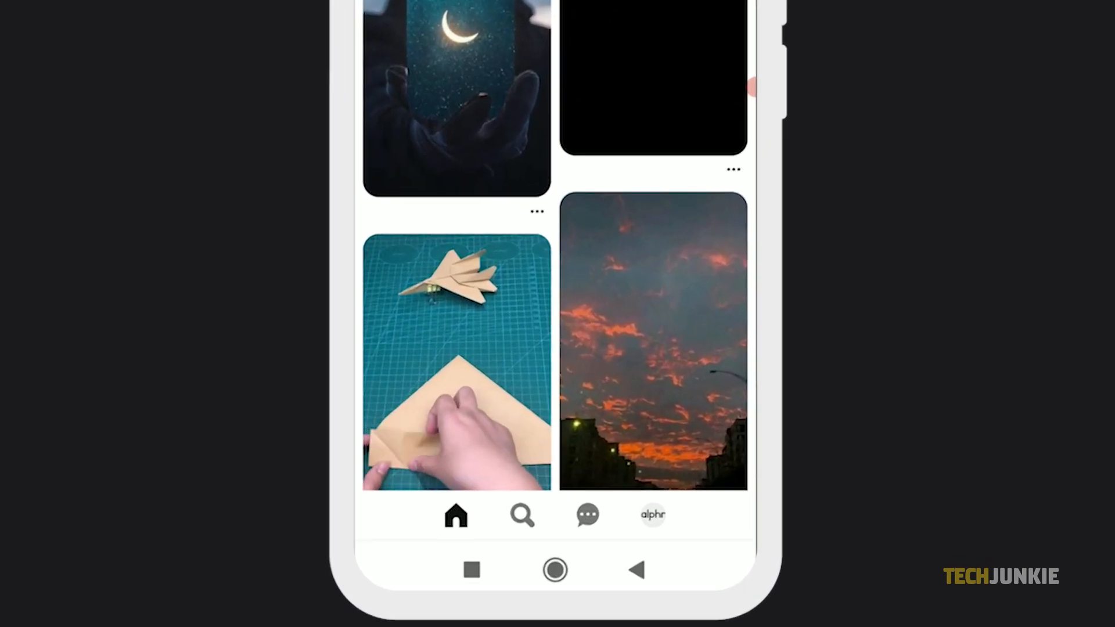
Step: From the Android app's profile menu, reach Settings and then Account settings
{"action": "left_click", "coordinate": [653, 514]}
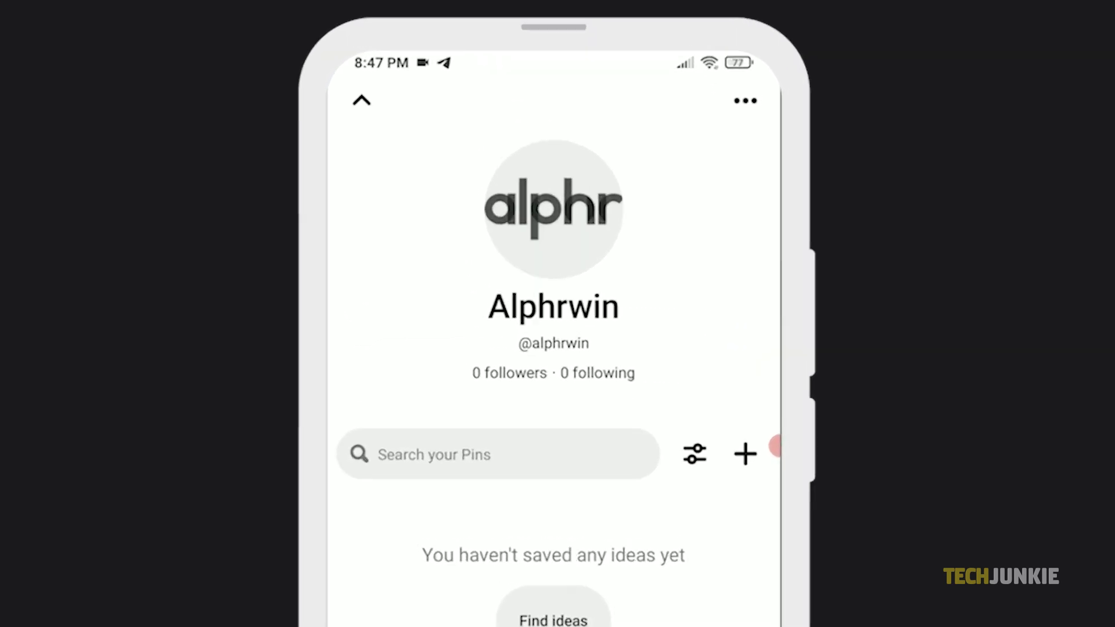
{"action": "left_click", "coordinate": [743, 100]}
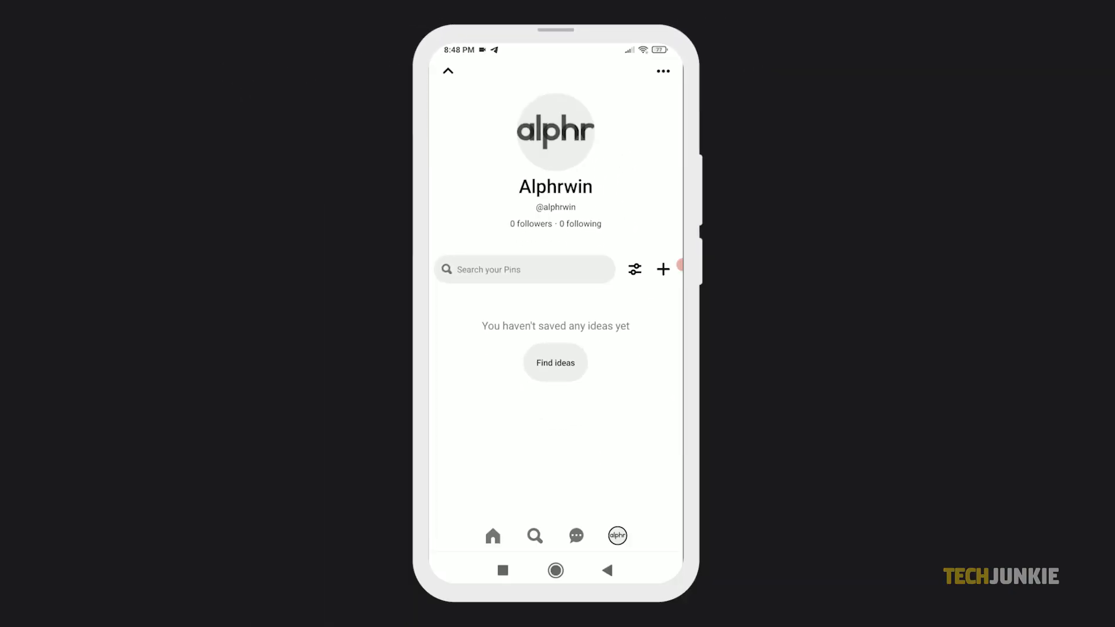
{"action": "left_click", "coordinate": [660, 72]}
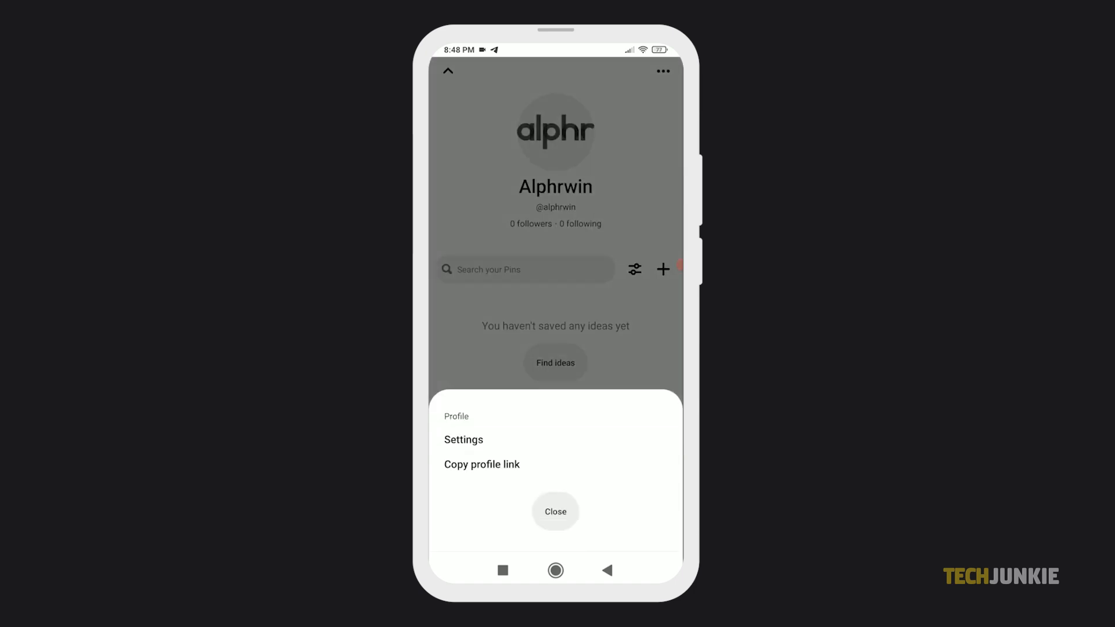
{"action": "left_click", "coordinate": [462, 439]}
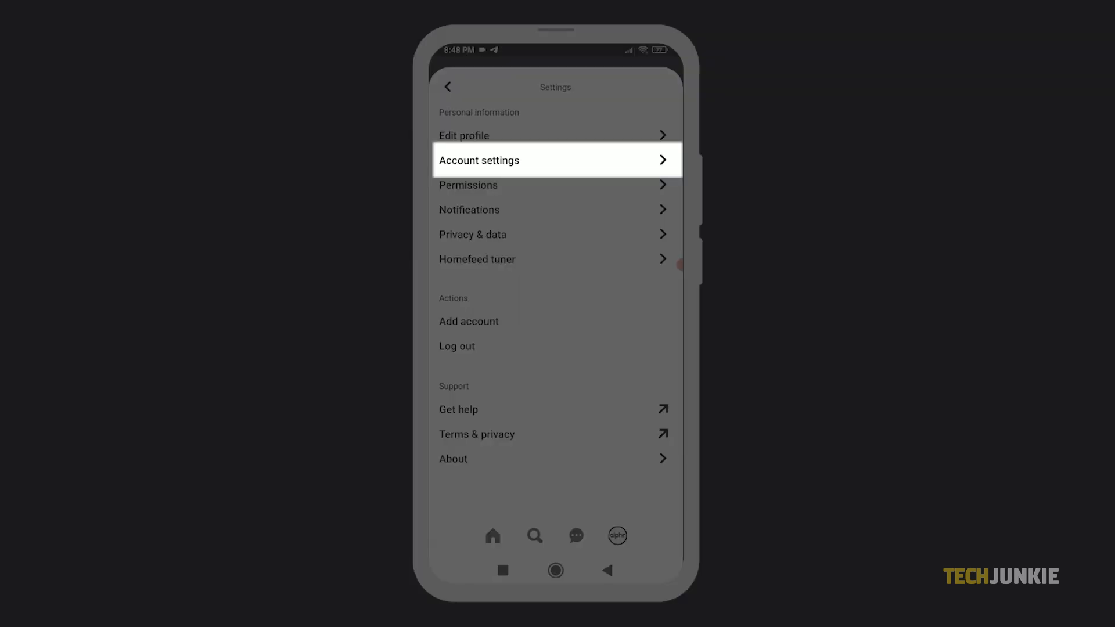
{"action": "left_click", "coordinate": [555, 160]}
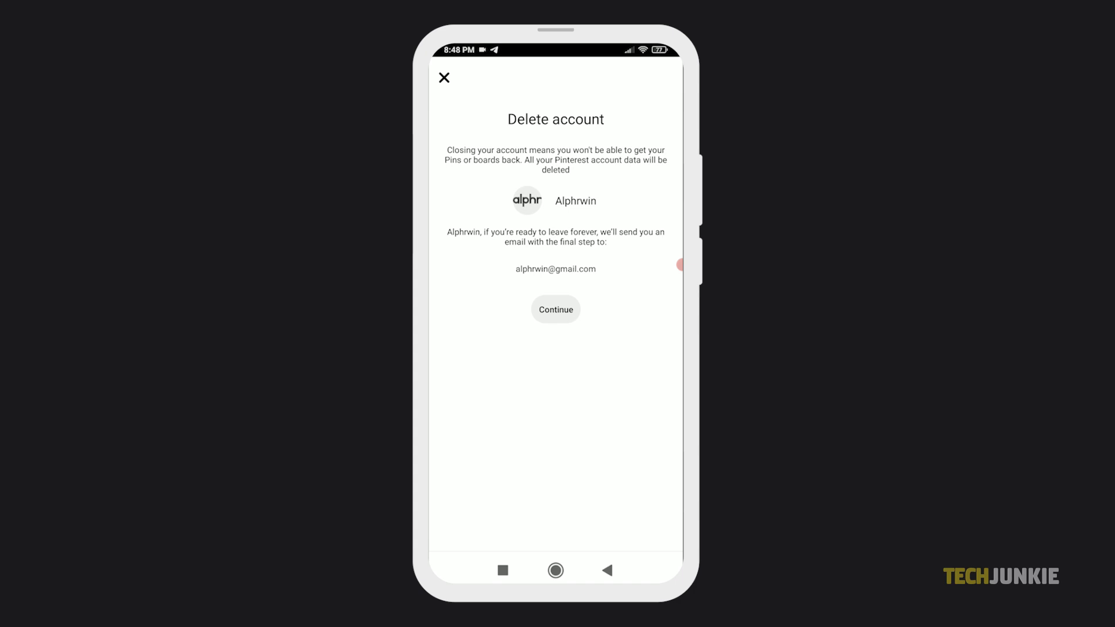
Step: Continue the app's account deletion, landing on the Welcome to Pinterest sign-in screen
{"action": "left_click", "coordinate": [555, 309]}
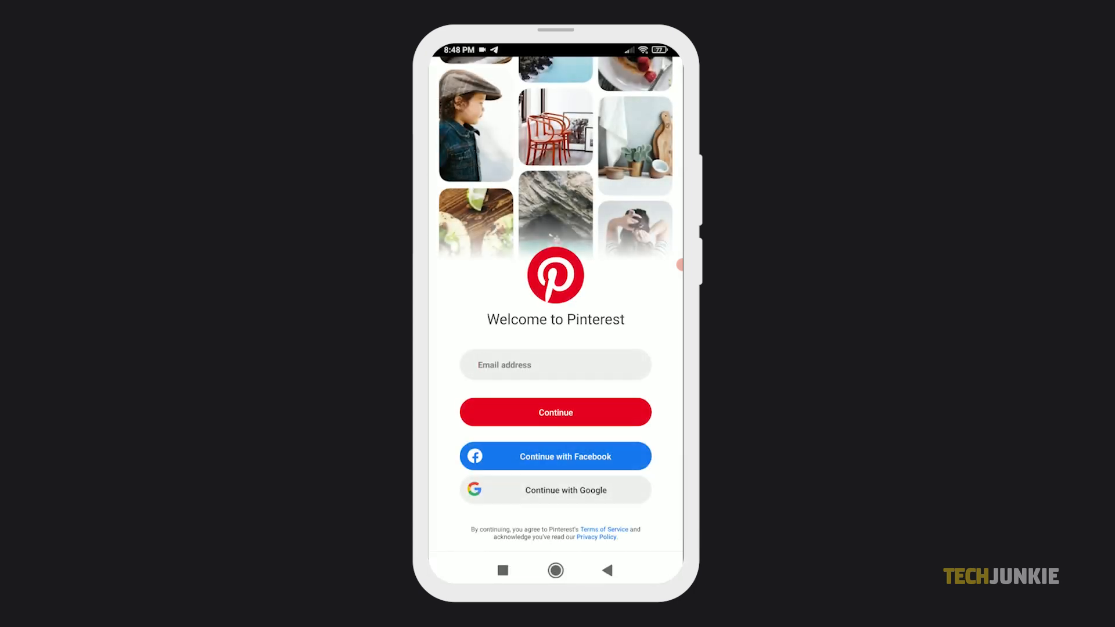